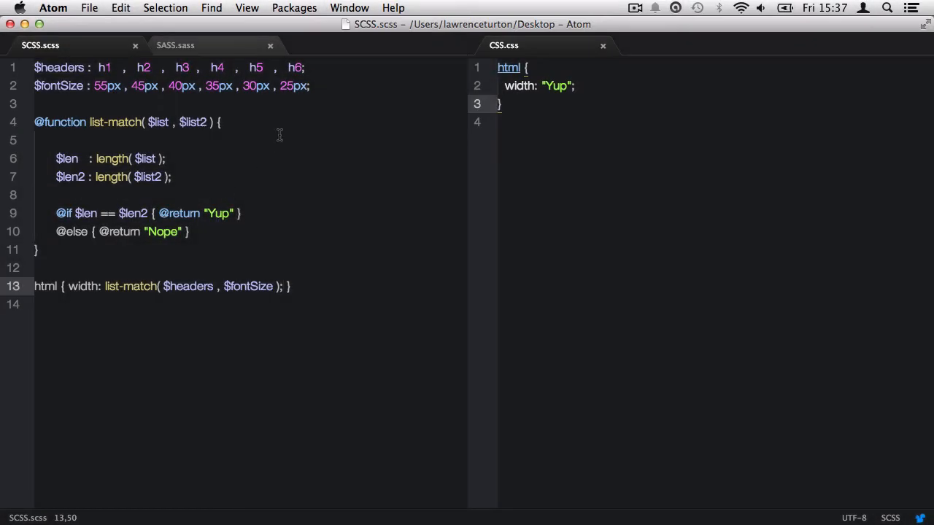
Remove the trailing 25px from the $fontSize list so compiled width becomes "Nope".
key(Backspace)
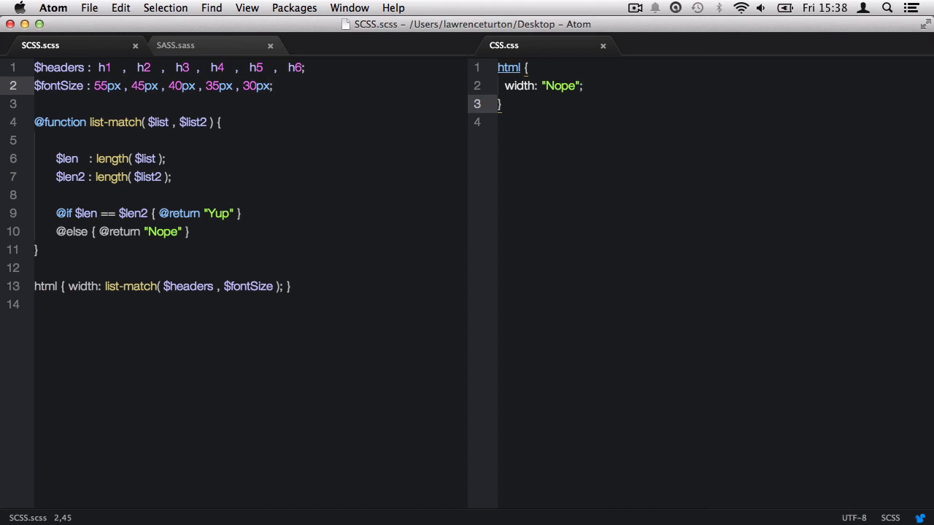
Switch to the SASS.sass tab showing the indented list-match function with six headers and font sizes.
click(175, 44)
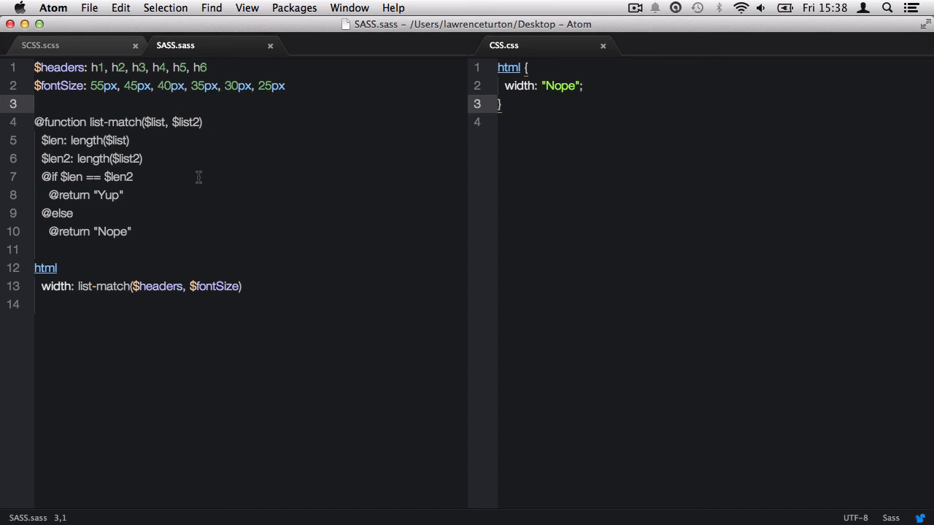
click(37, 104)
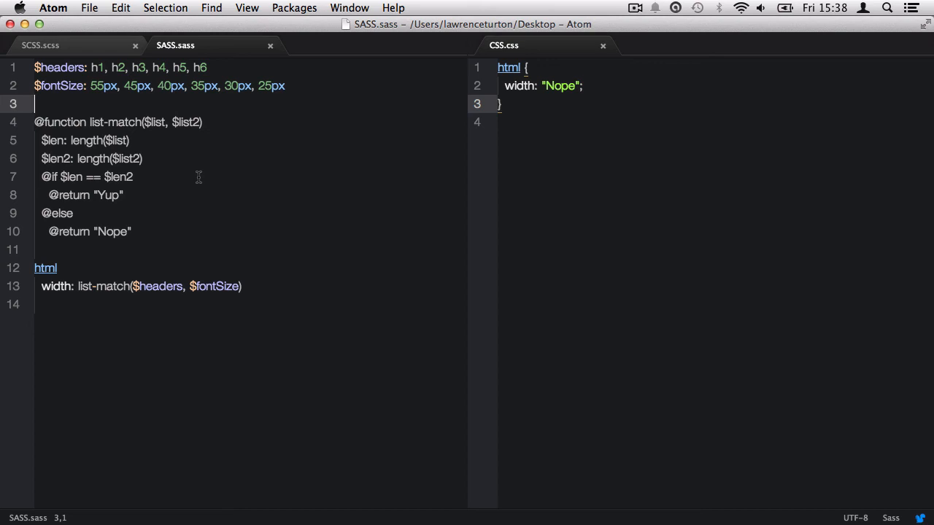